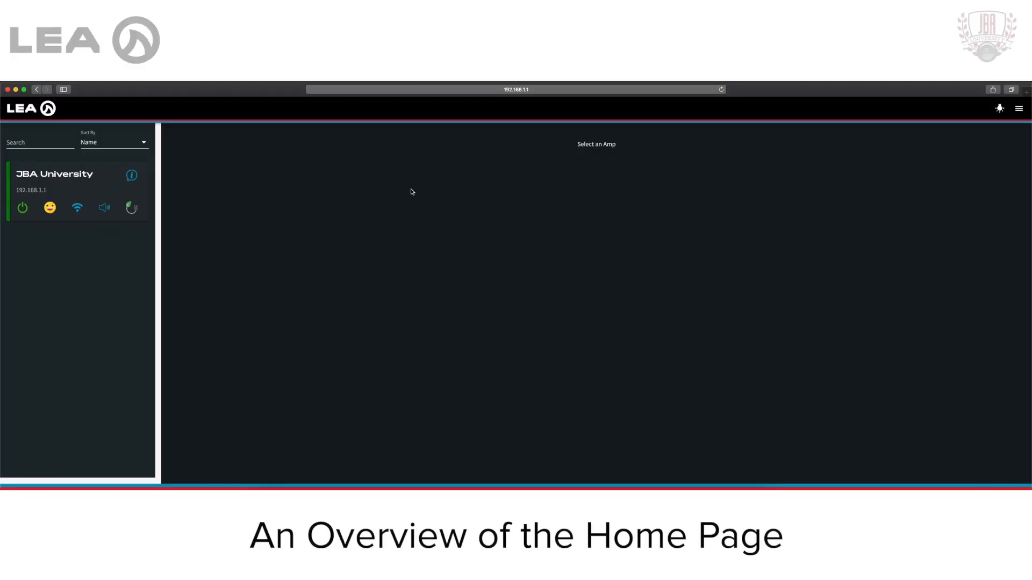
# Join the CS354-1234 Wi-Fi network to reach the amplifier interface
pyautogui.click(515, 89)
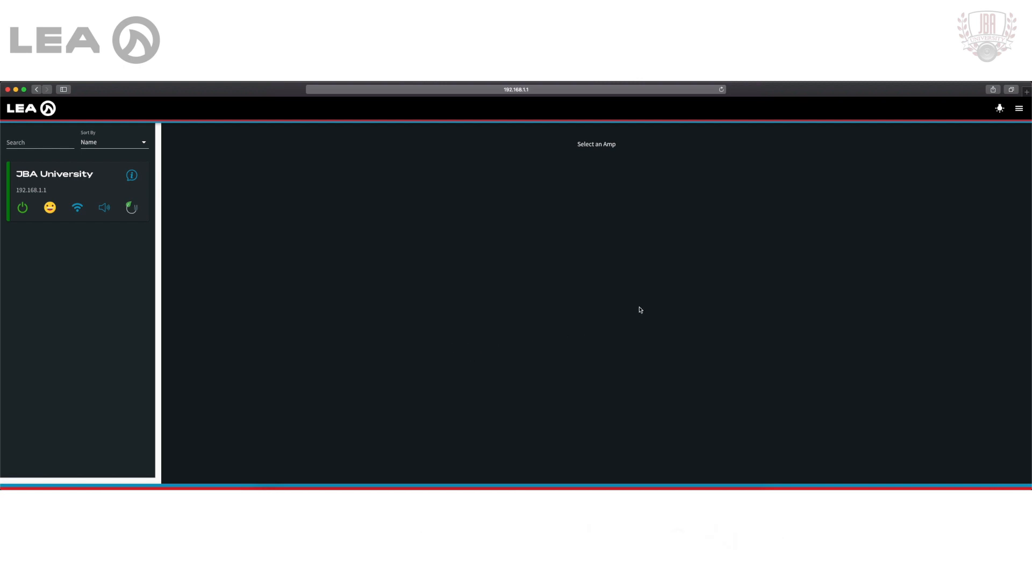
pyautogui.click(917, 88)
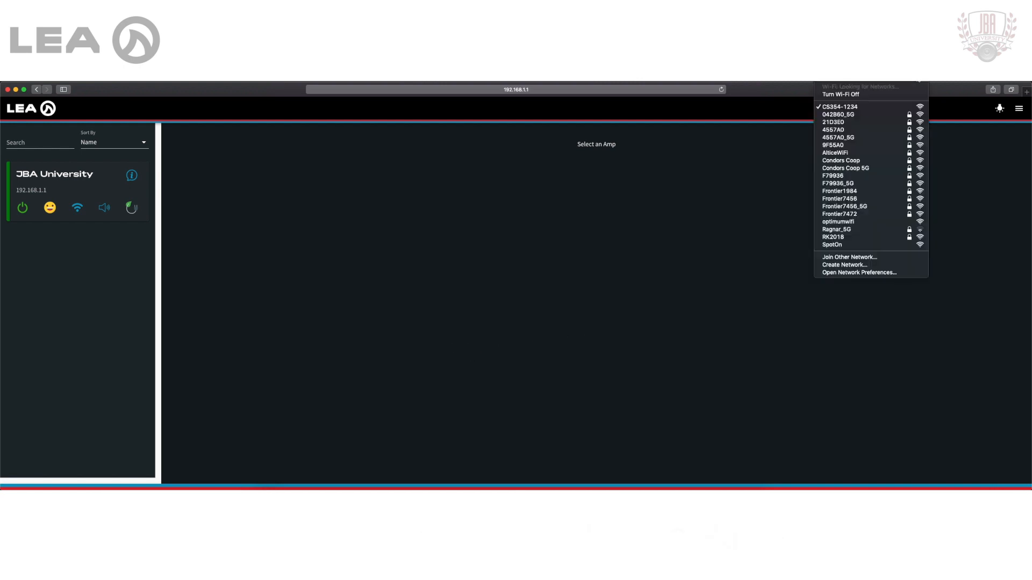
pyautogui.moveTo(868, 106)
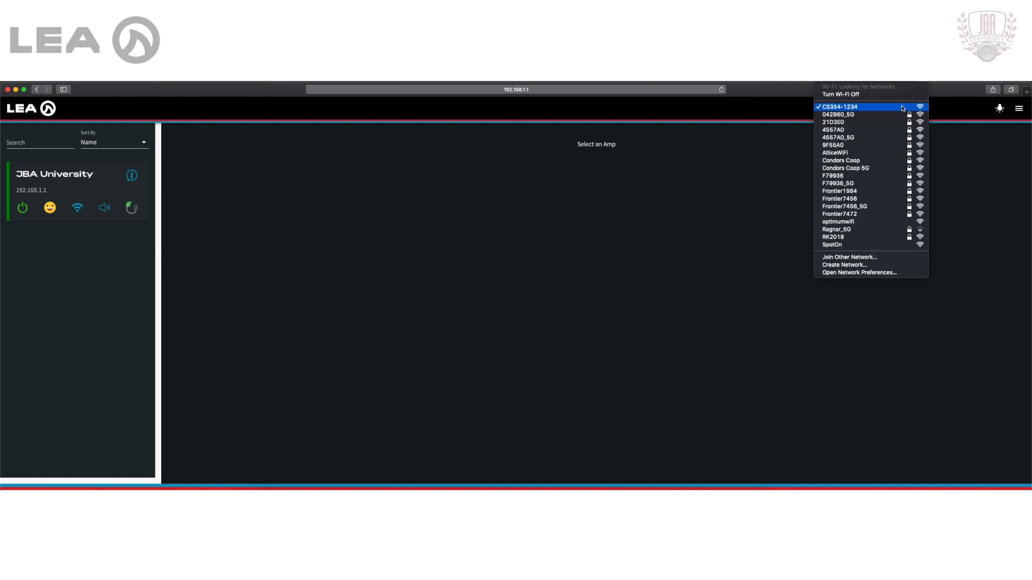
pyautogui.click(517, 232)
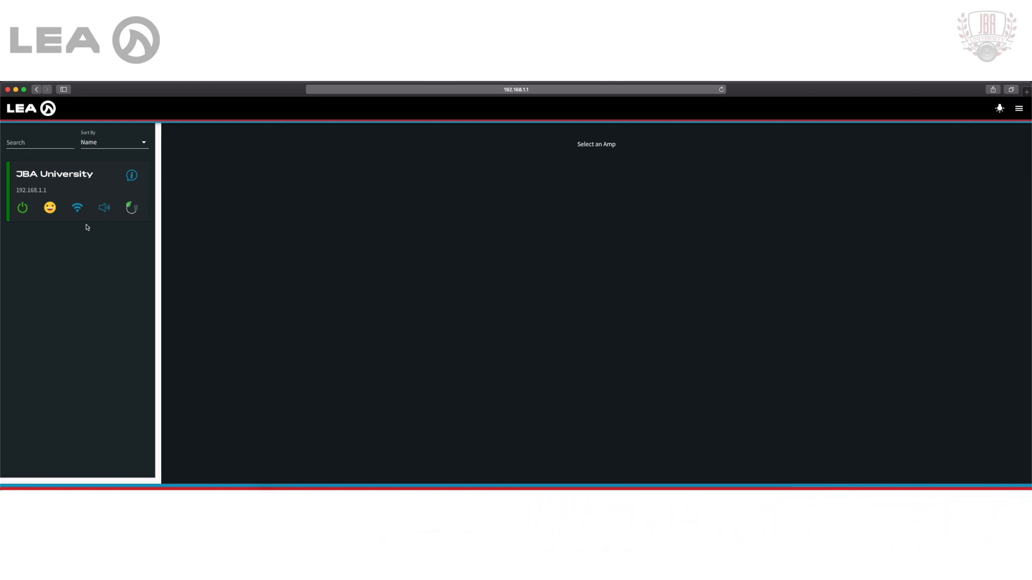
# Sort the amplifier list by Faults instead of Name, still showing JBA University
pyautogui.click(39, 141)
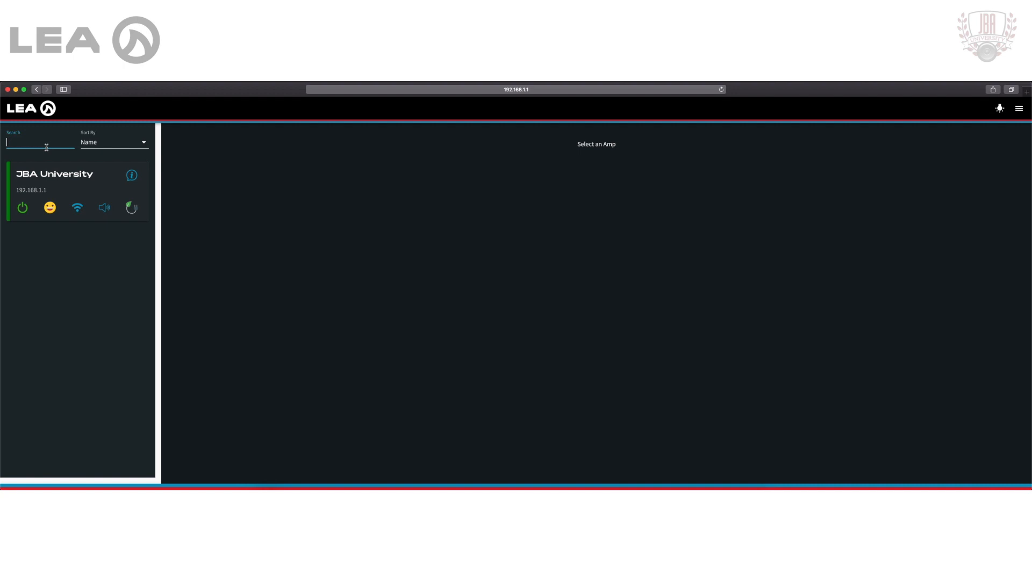
pyautogui.click(113, 142)
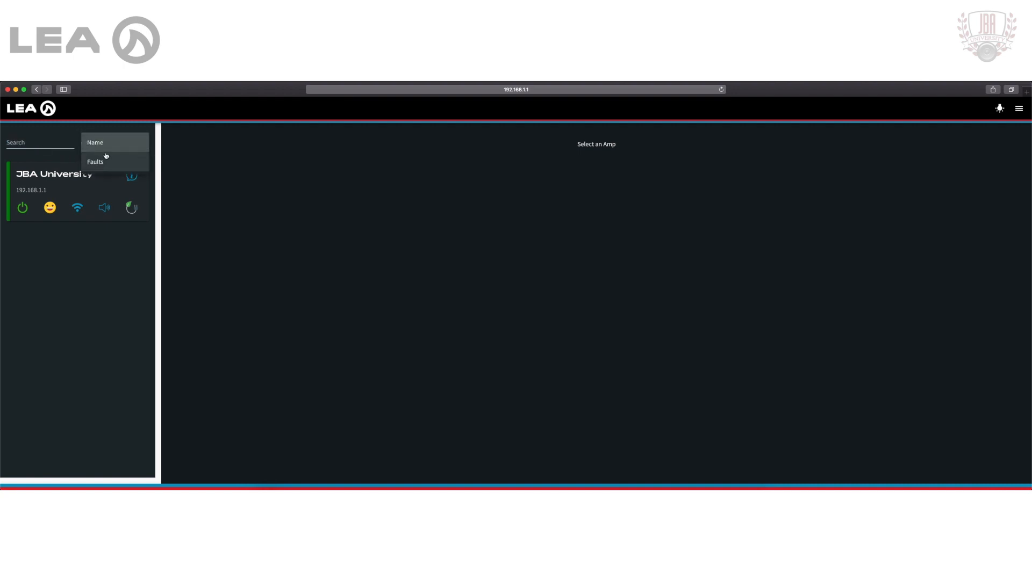
pyautogui.click(94, 161)
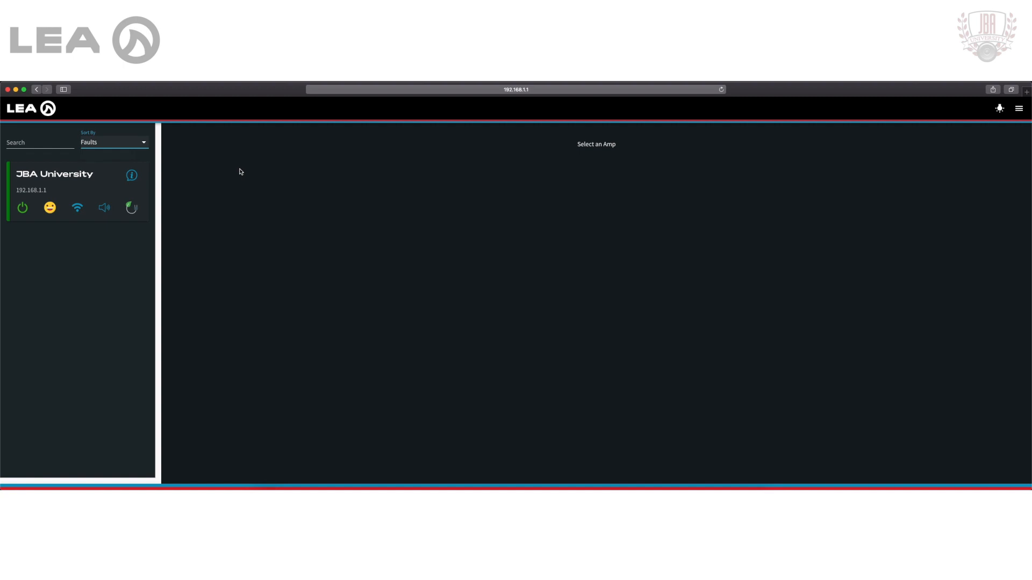
pyautogui.moveTo(825, 161)
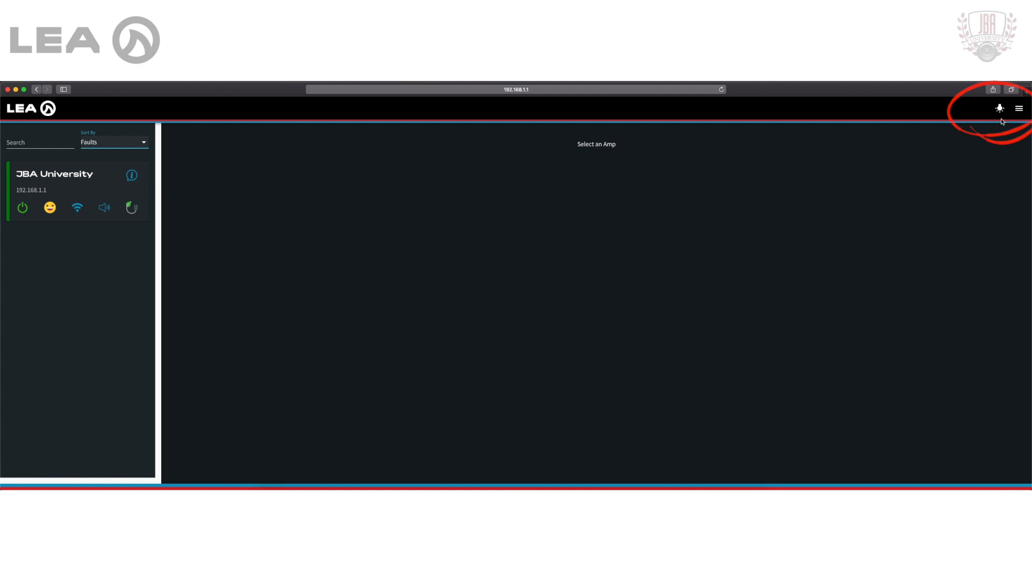
# Go to the Firmware Update page for updating all connected amps from the navigation menu
pyautogui.click(1018, 108)
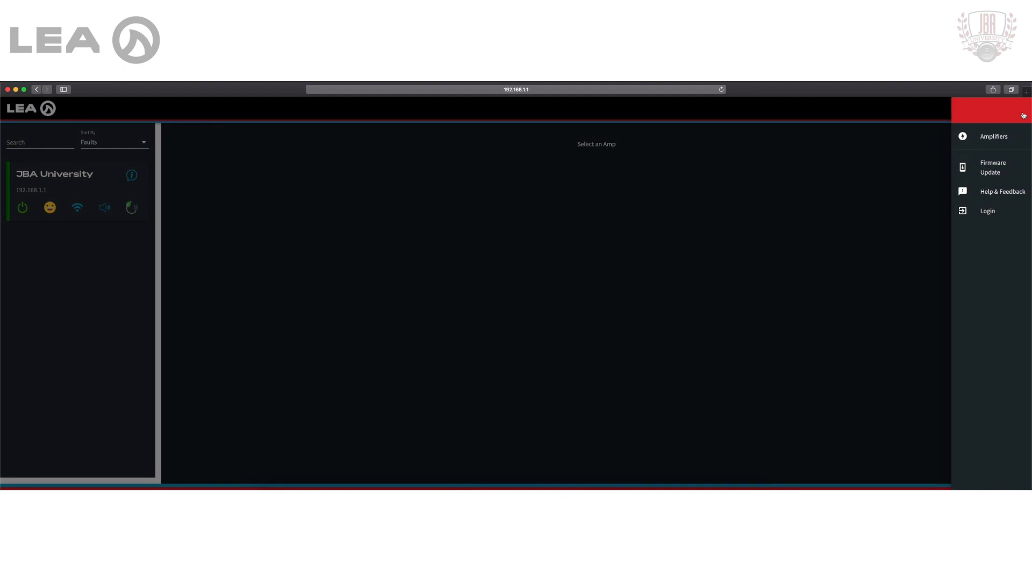
pyautogui.moveTo(1006, 137)
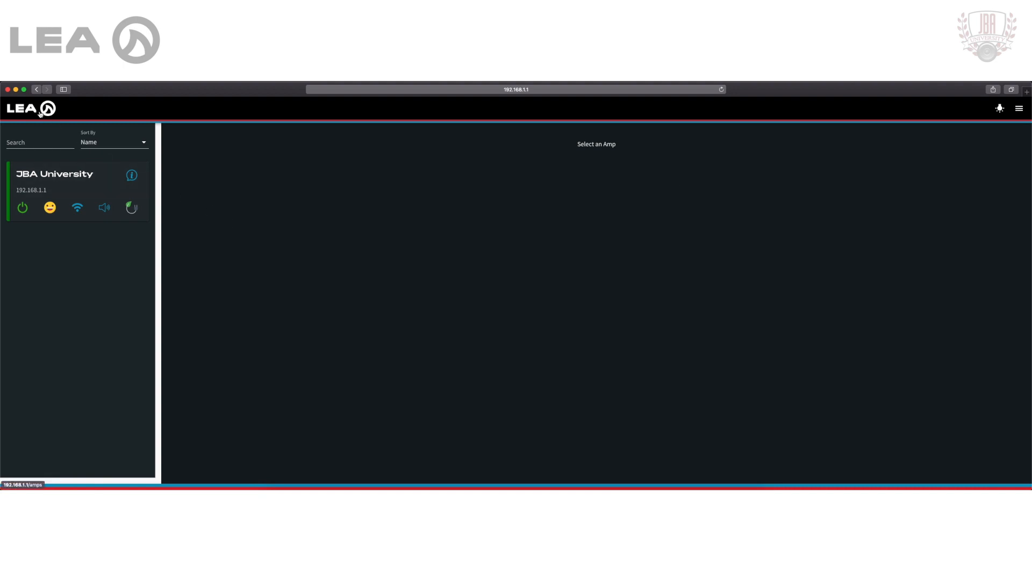
pyautogui.moveTo(138, 238)
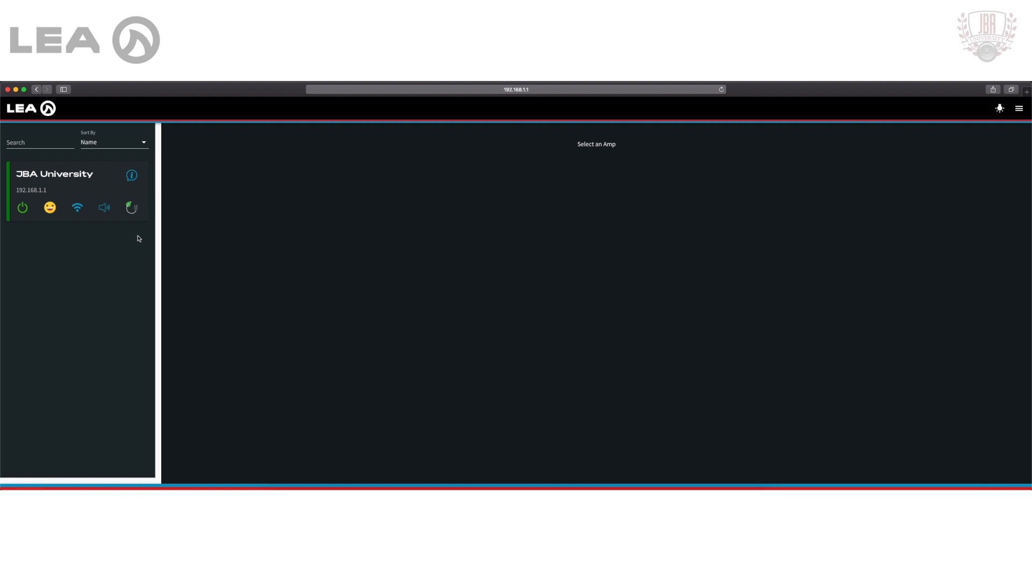
pyautogui.click(1018, 108)
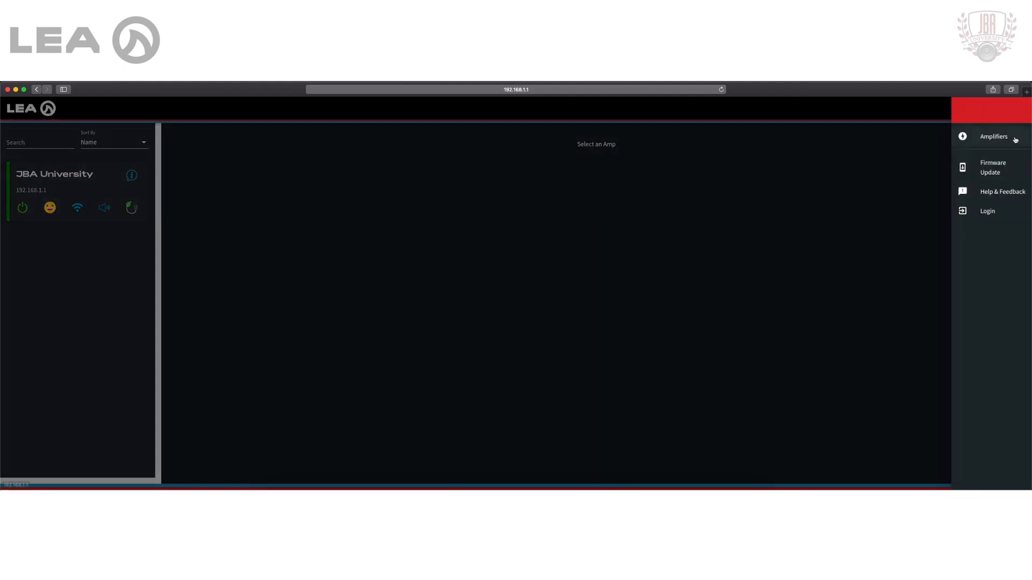
pyautogui.click(992, 168)
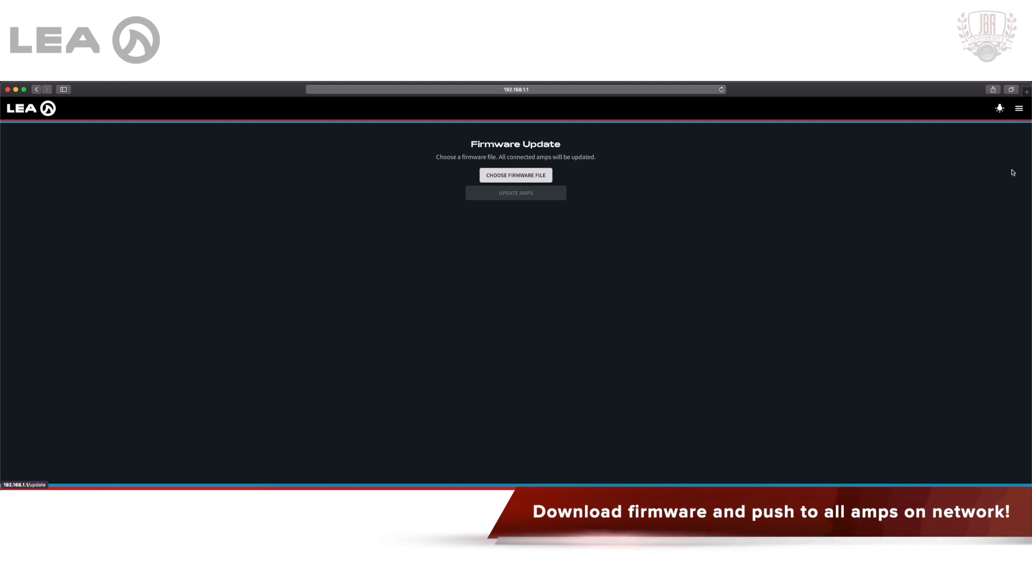
pyautogui.click(1019, 108)
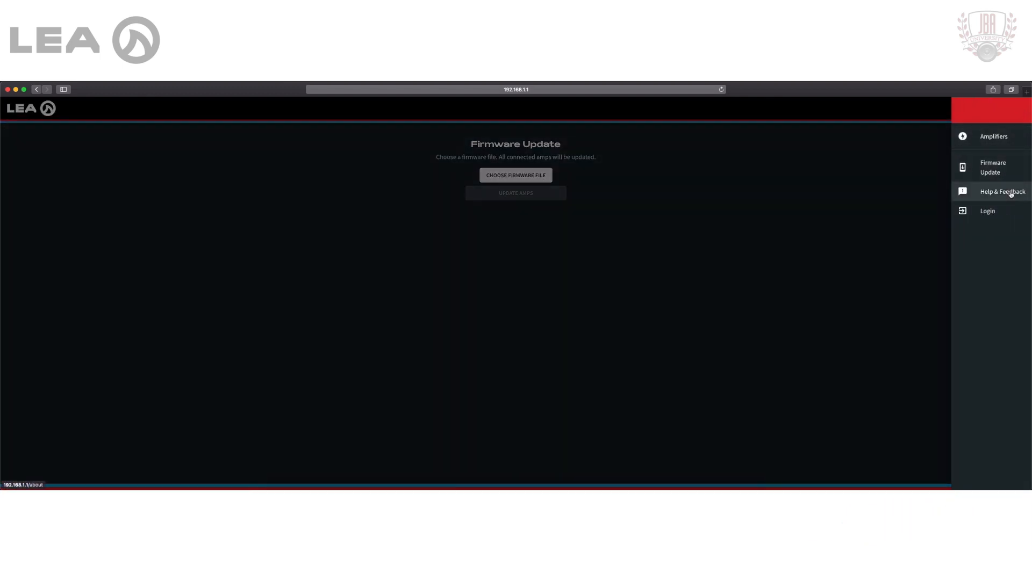
# Show the Help & Feedback page with installer and LEA support contact details
pyautogui.click(1002, 191)
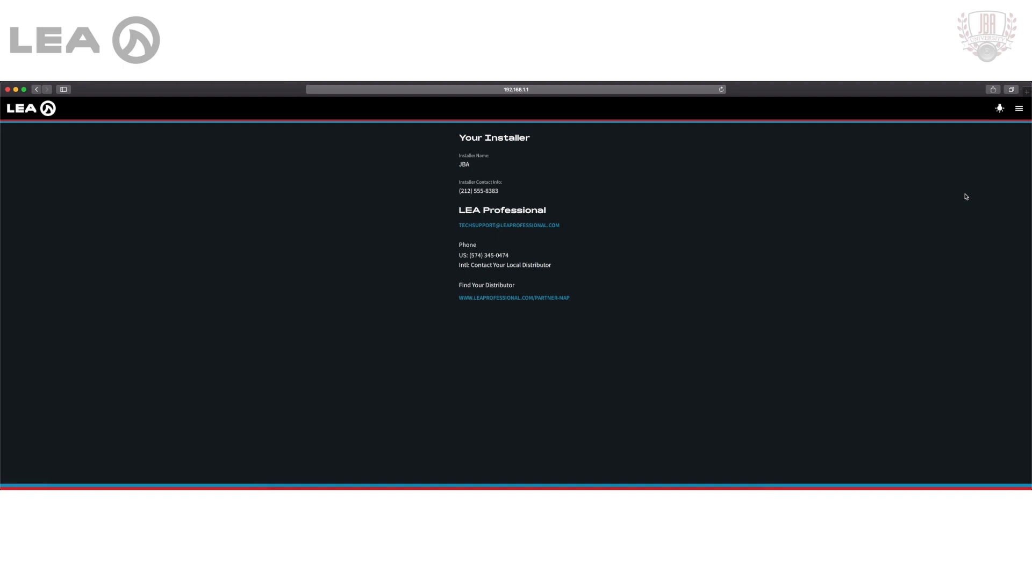
pyautogui.moveTo(458, 168)
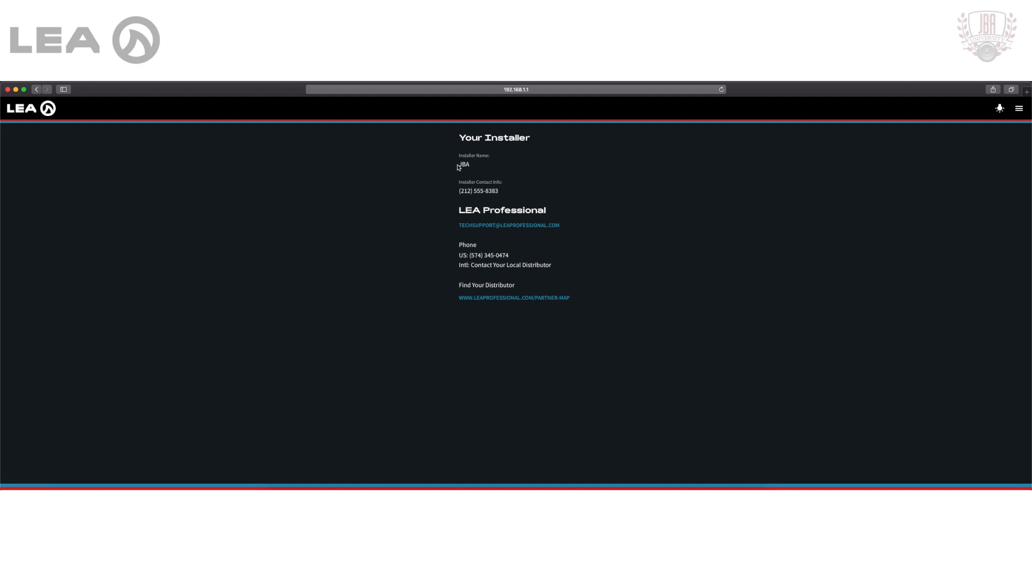
pyautogui.moveTo(472, 200)
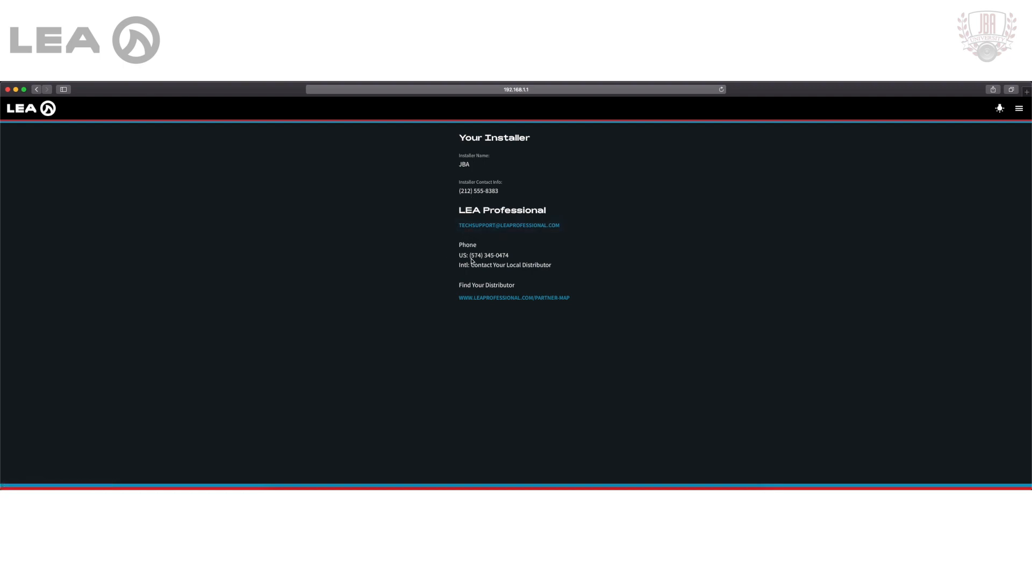
pyautogui.moveTo(884, 261)
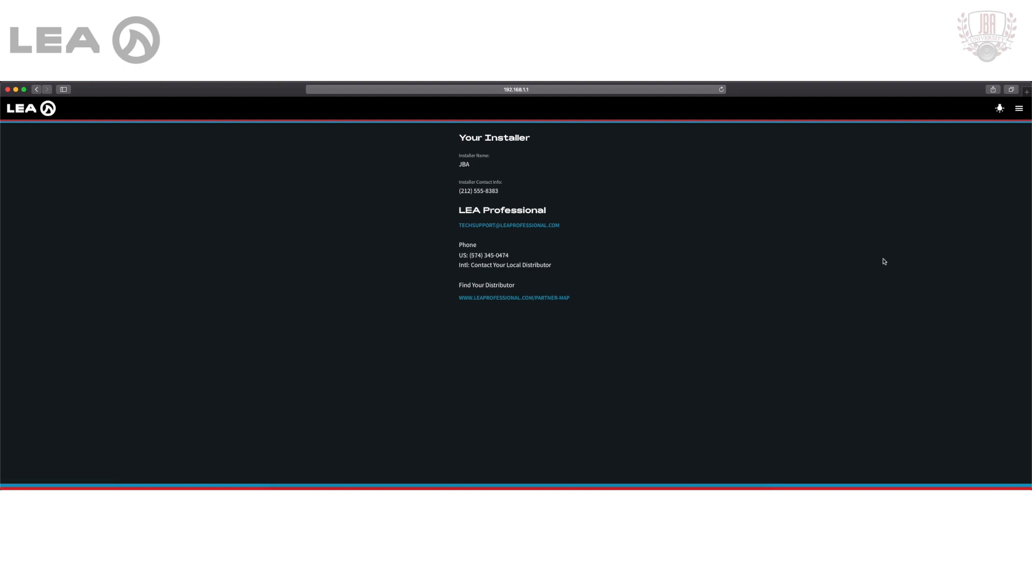
pyautogui.click(1018, 108)
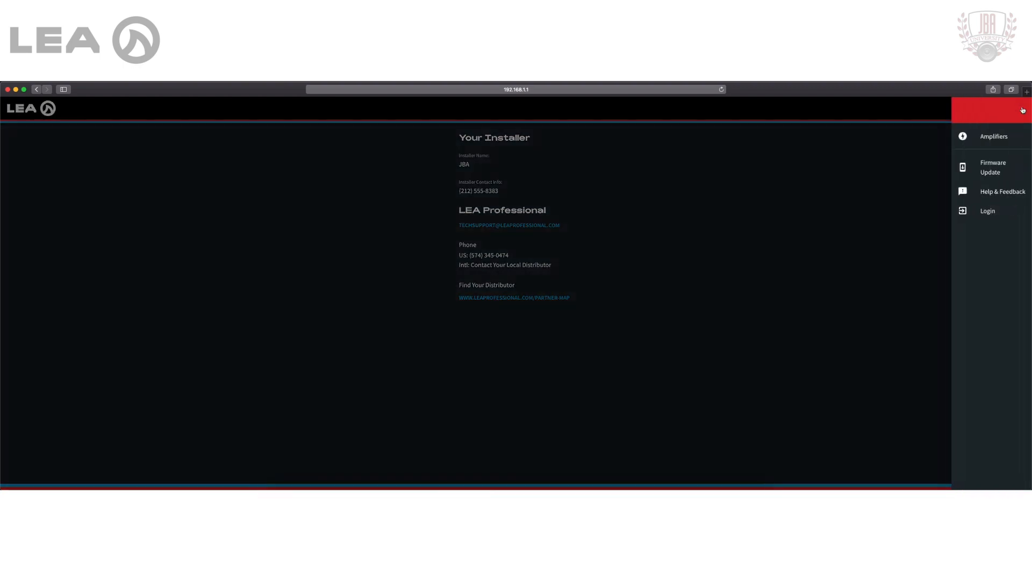
# Continue as Guest from the login page, returning to the amplifier list with JBA University
pyautogui.click(986, 211)
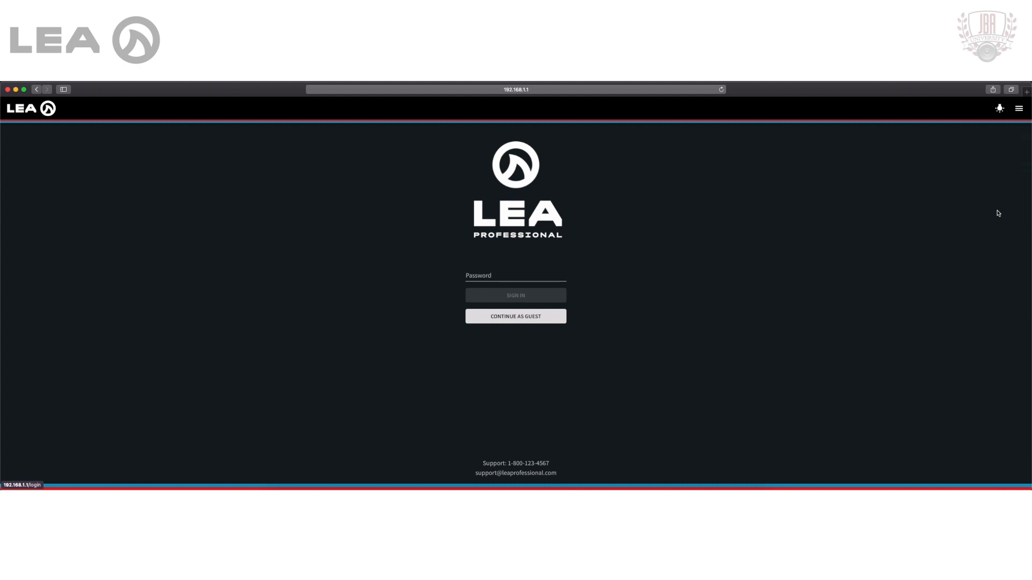
pyautogui.click(515, 276)
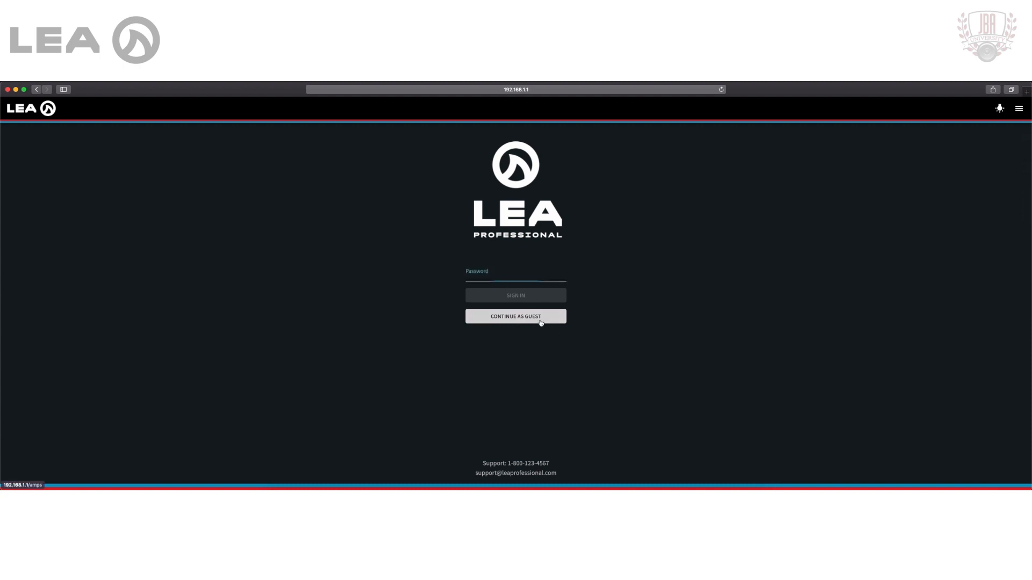
pyautogui.click(515, 317)
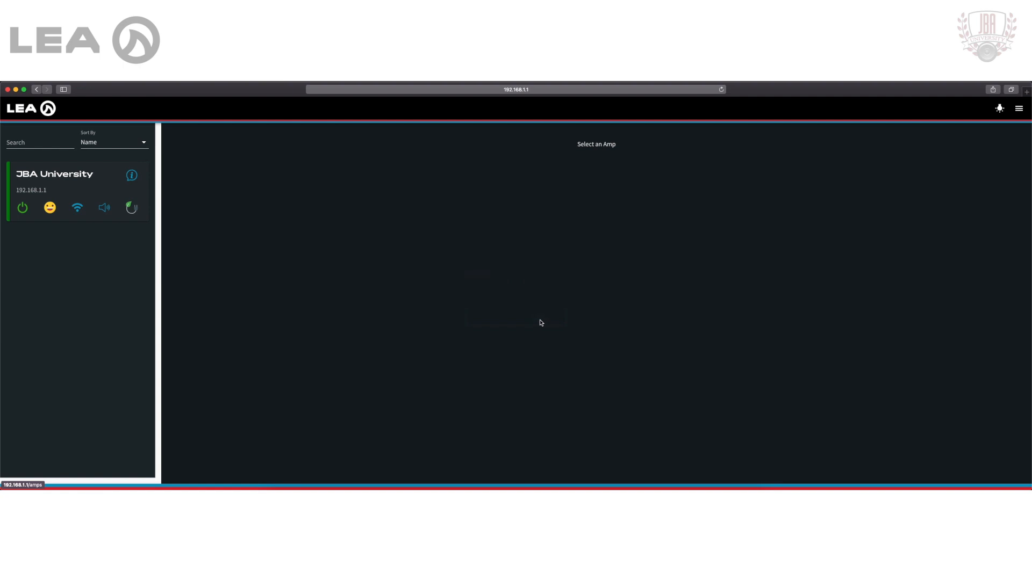